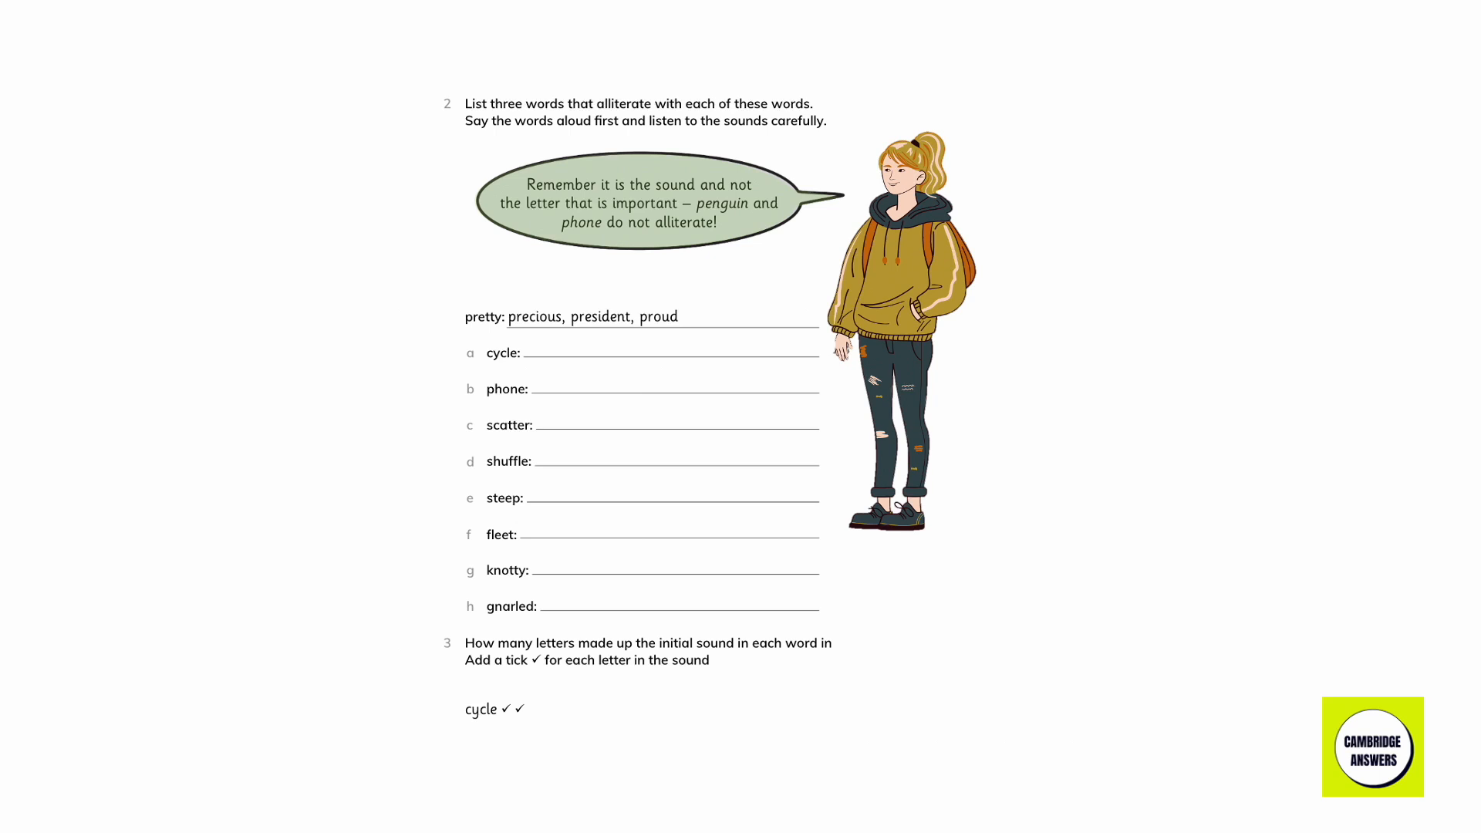
type("cyclone, cyborg, cypress")
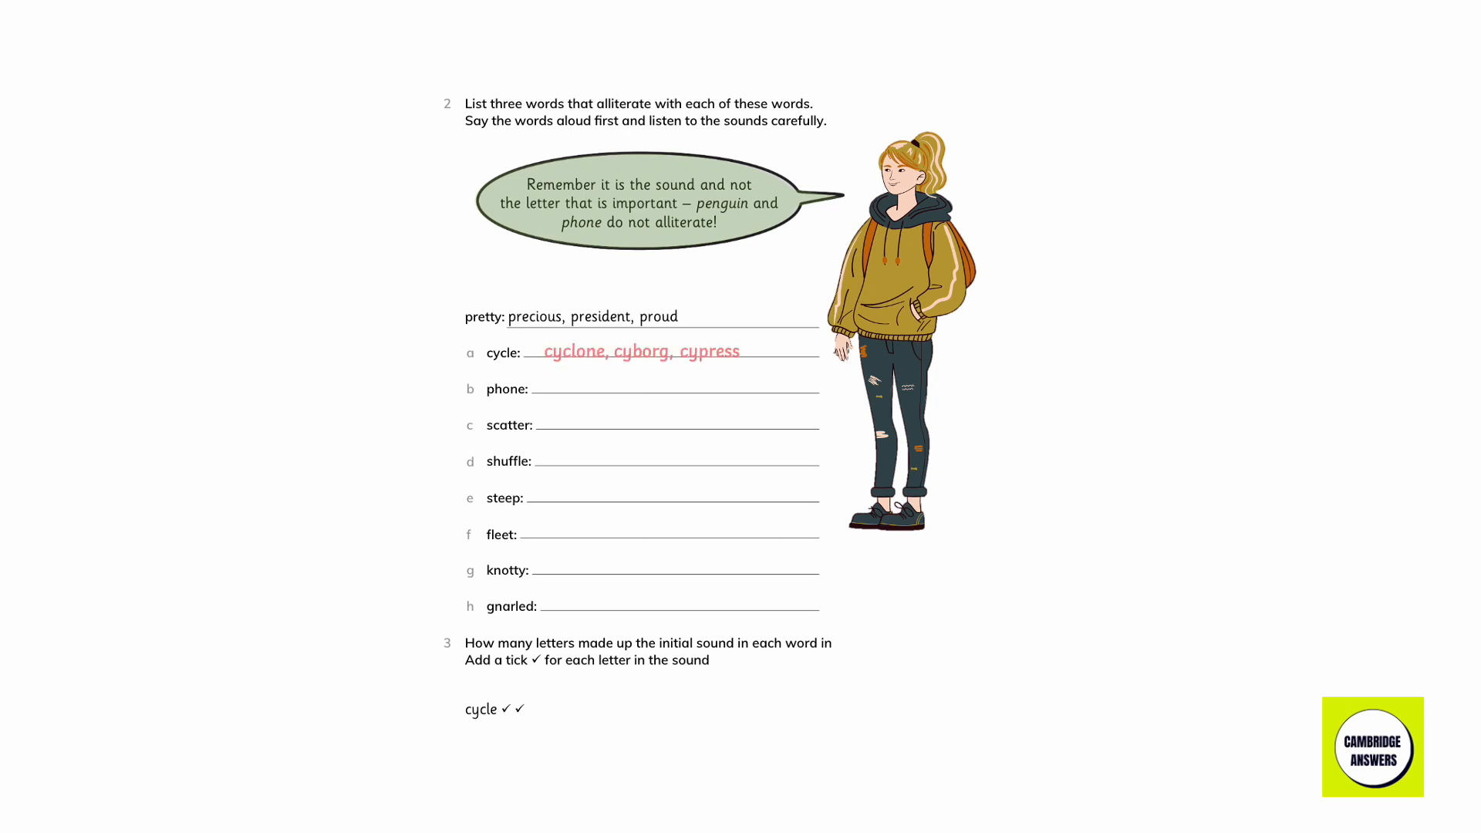
type("photo, phony, phobia")
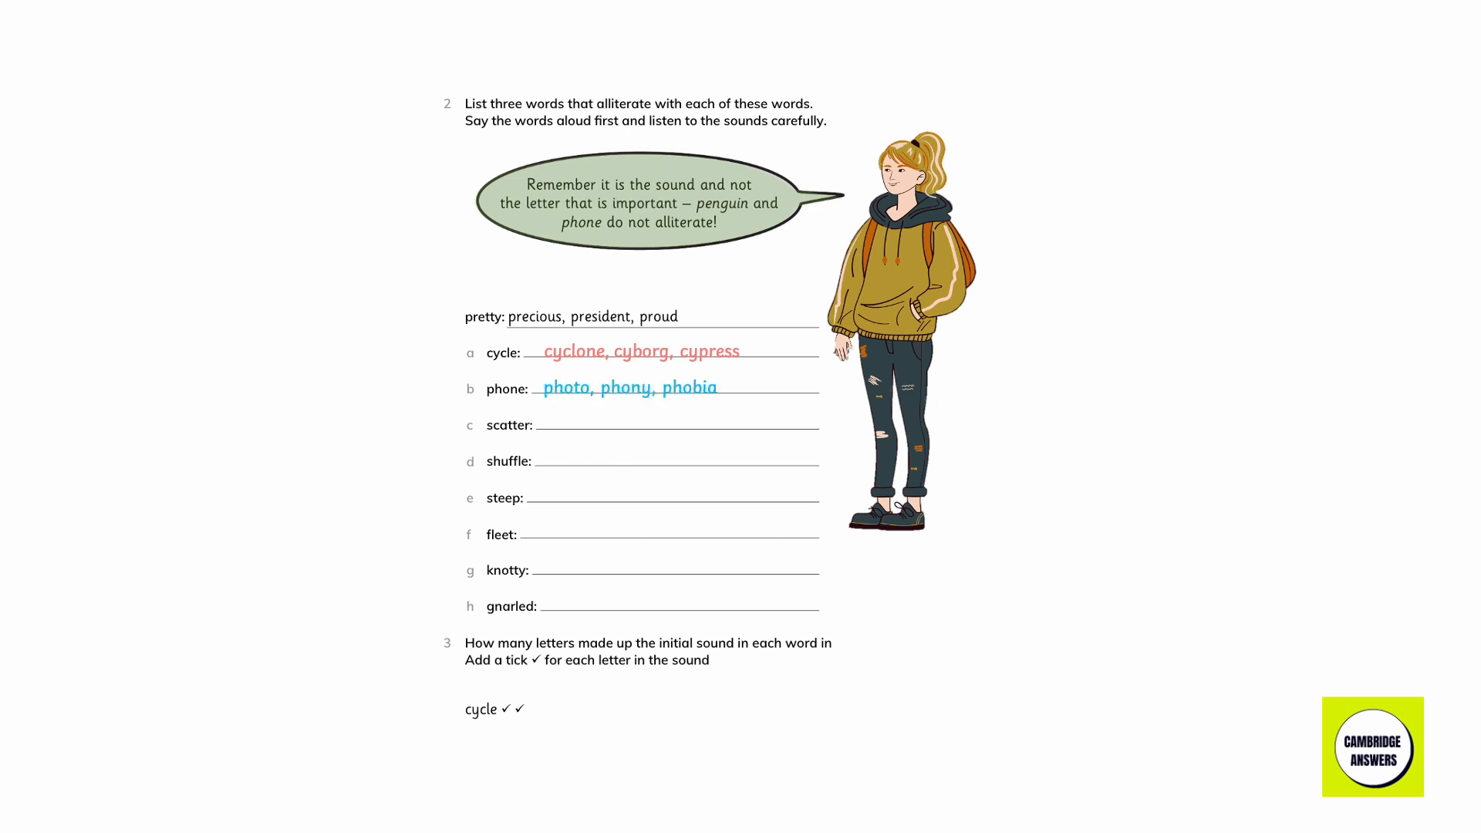
type("scallop, scam, scan")
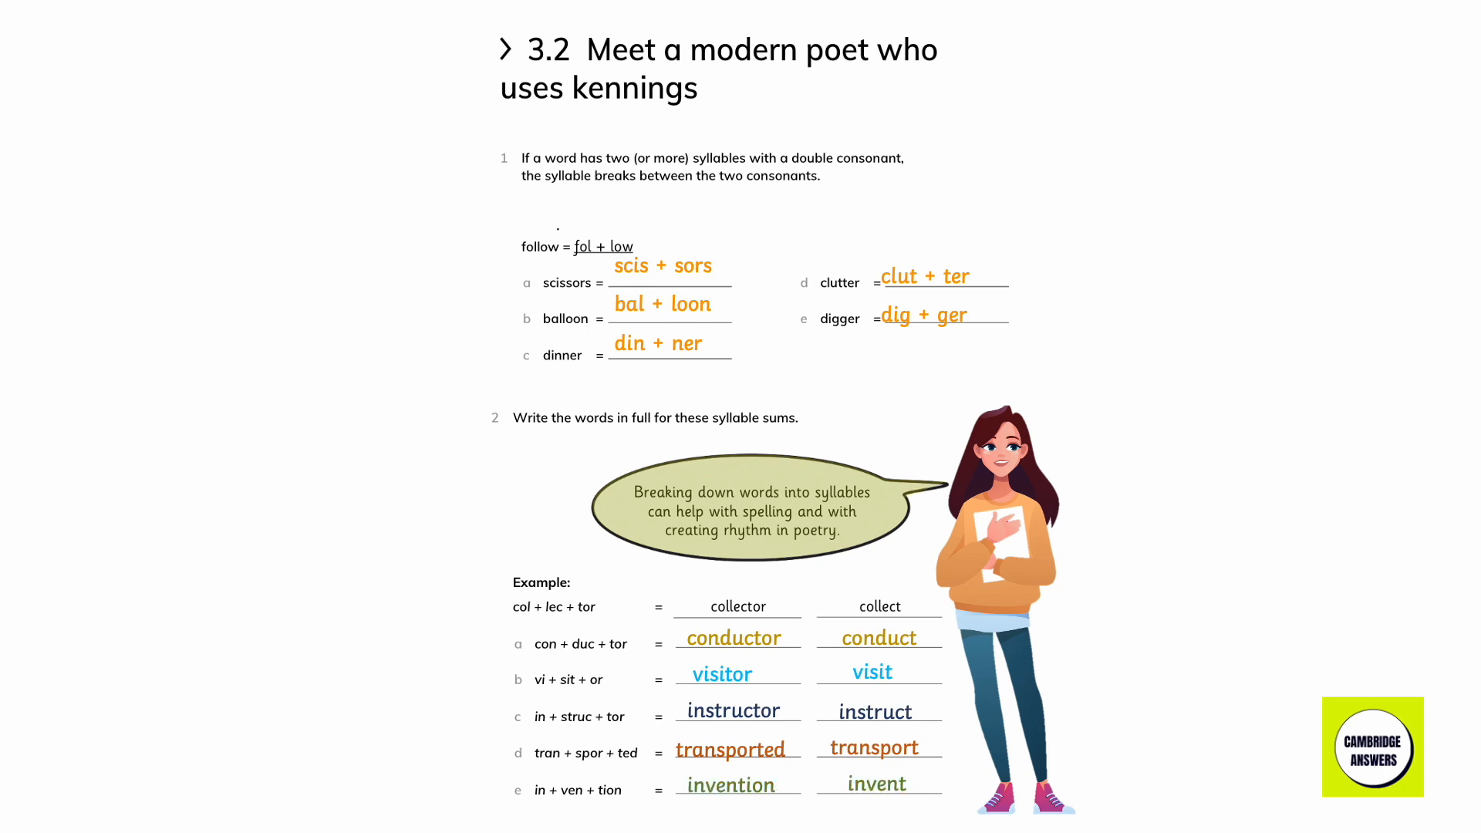
scroll("down", 3)
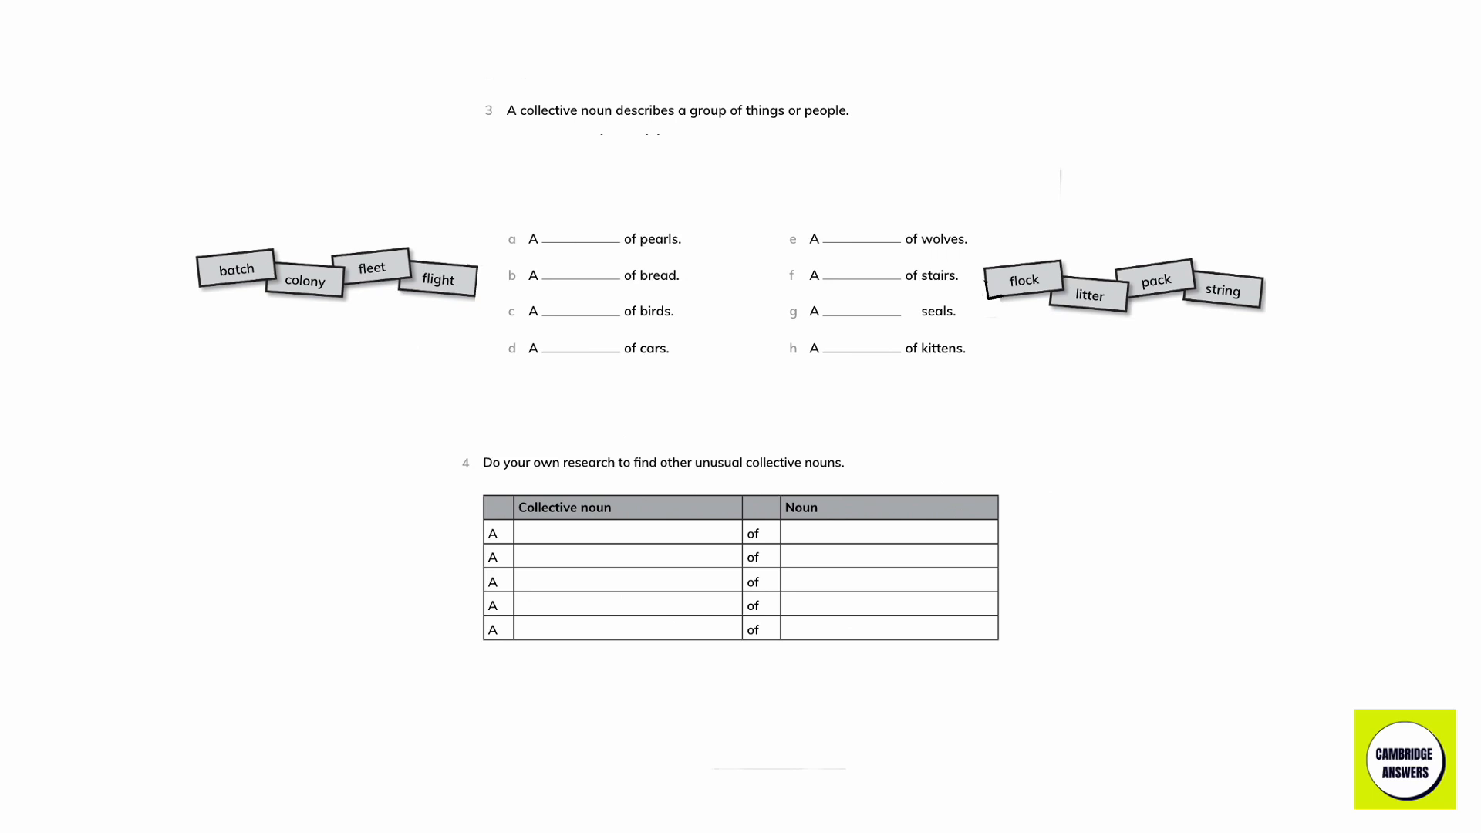
type("string")
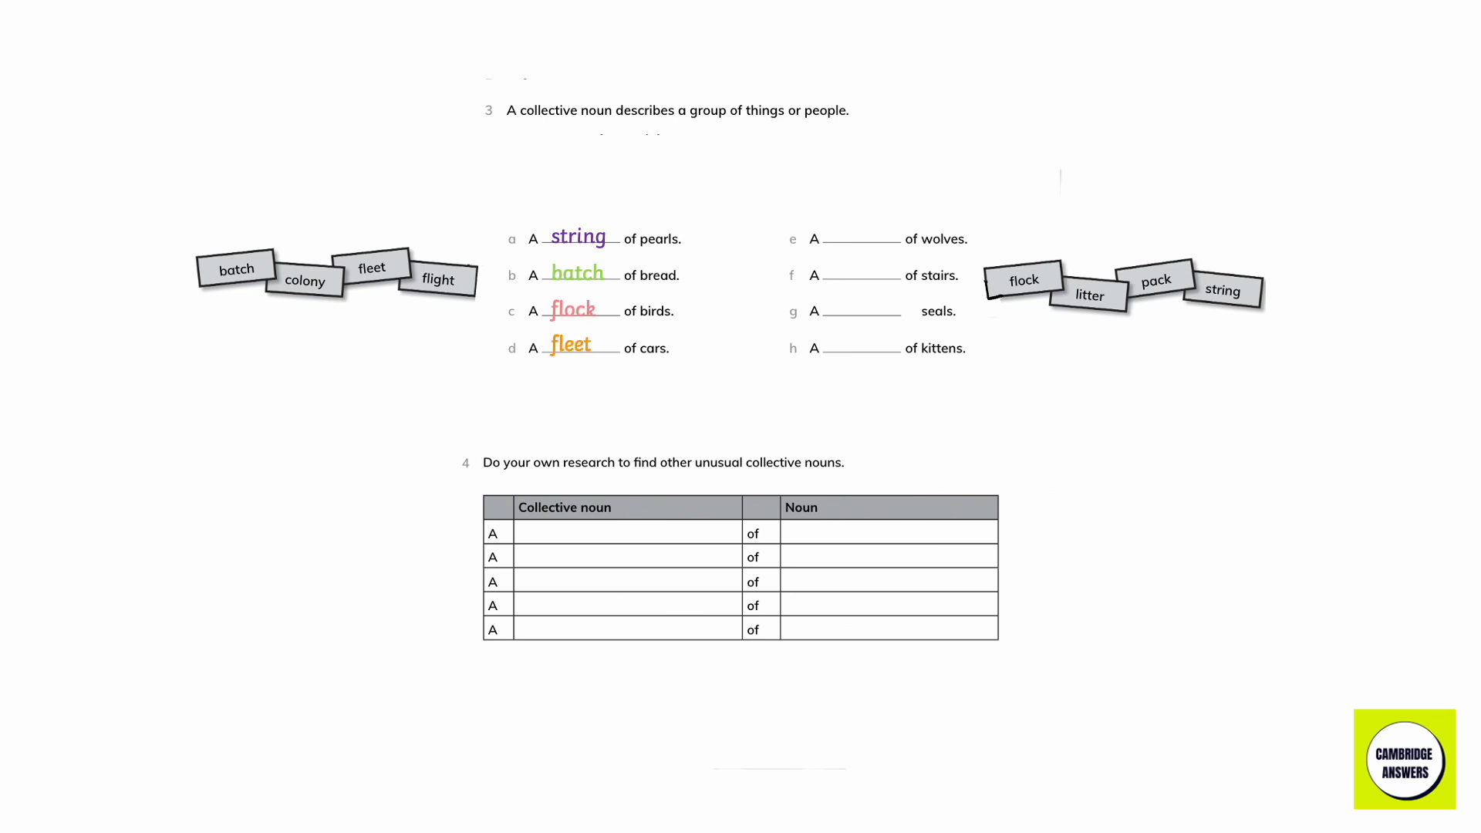
type("pack")
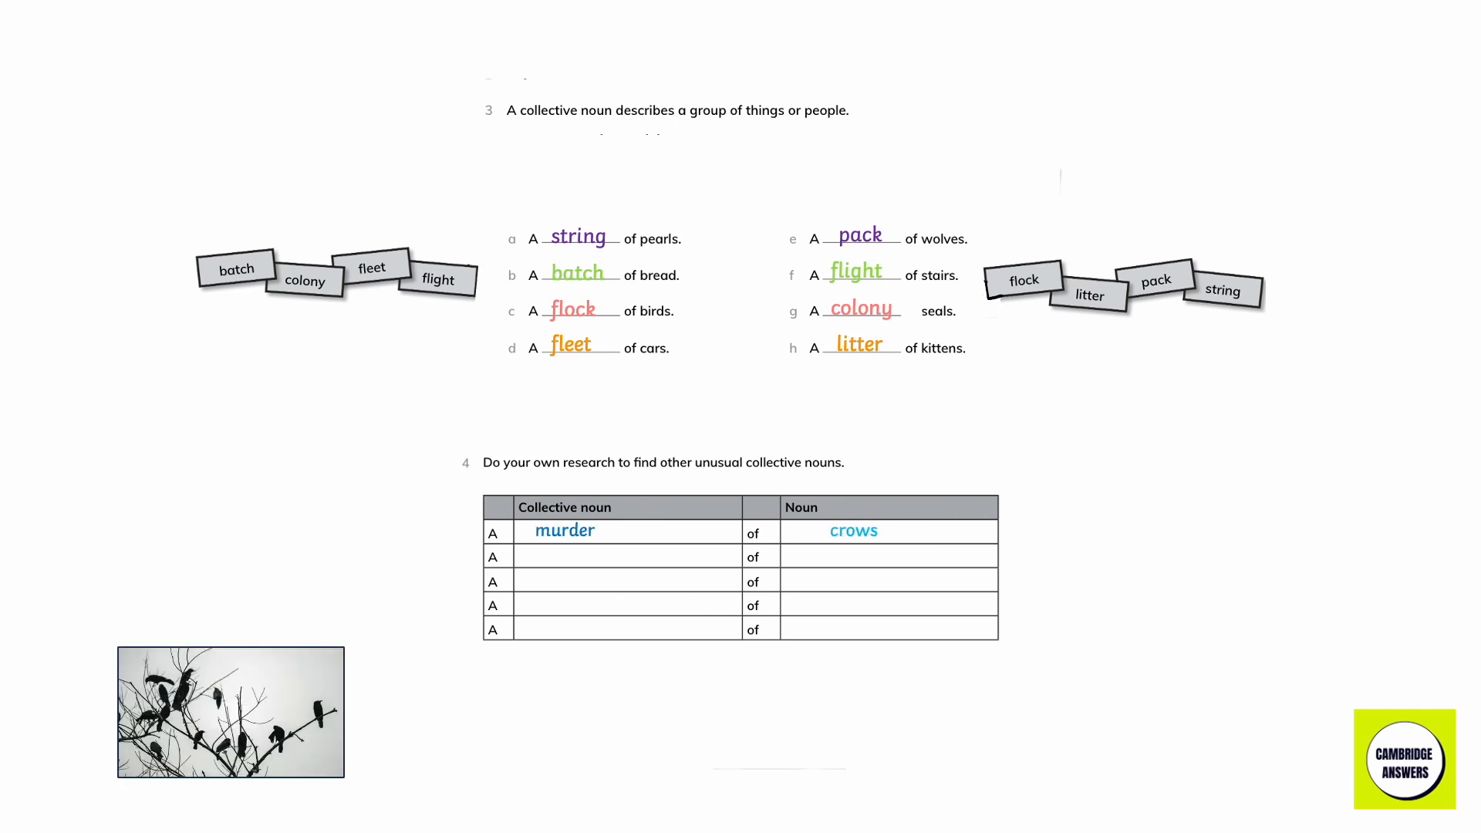
type("pride")
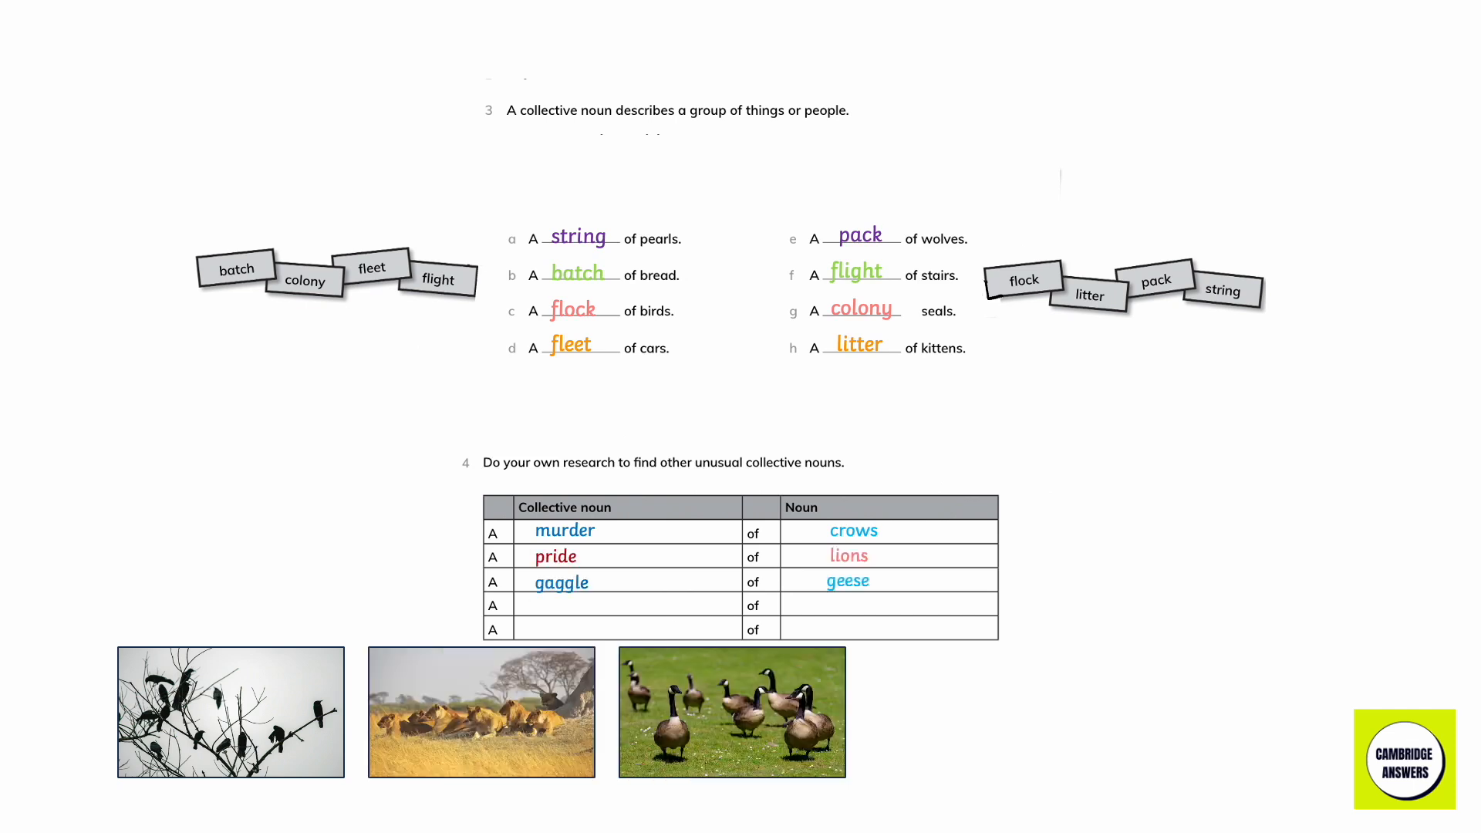
type("swarm")
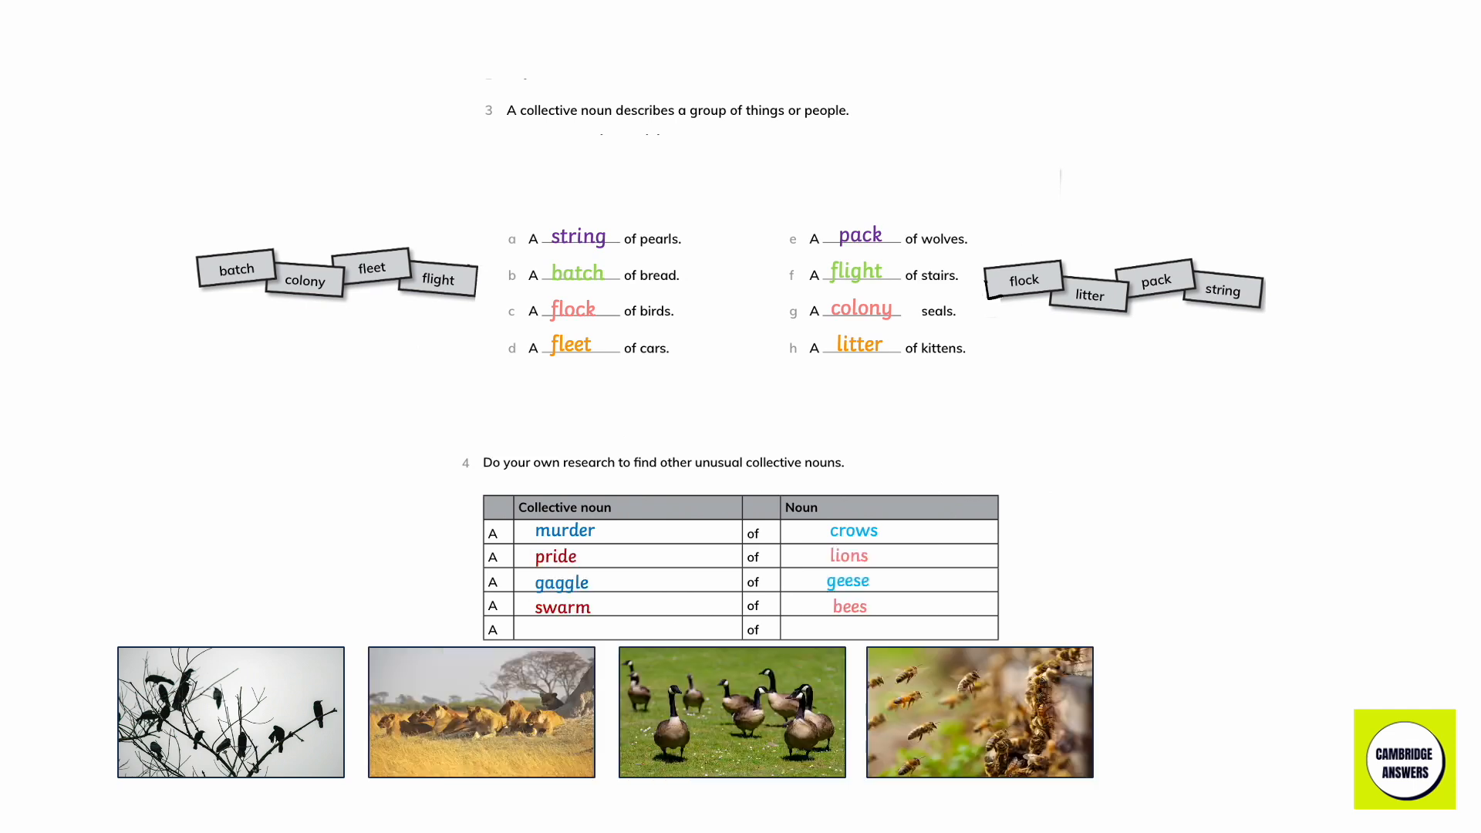